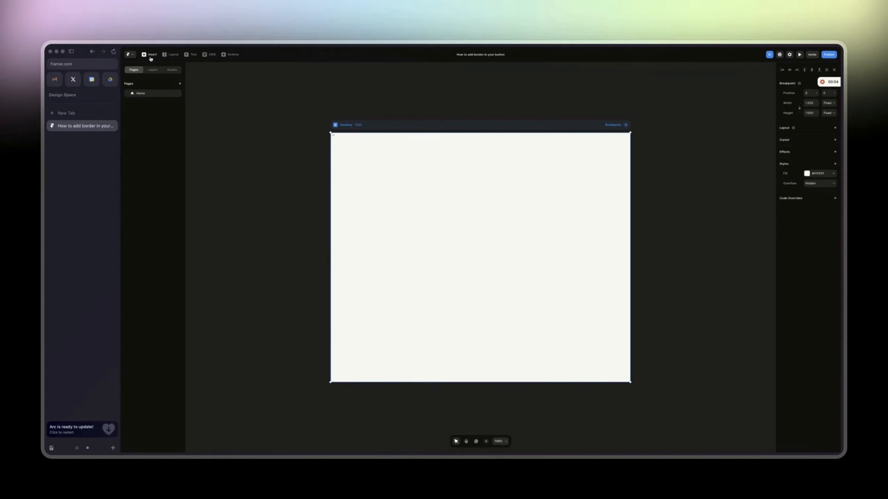
# Insert the hero layout with the 'Get Started' and 'Learn More' buttons onto the Desktop frame
pyautogui.click(151, 55)
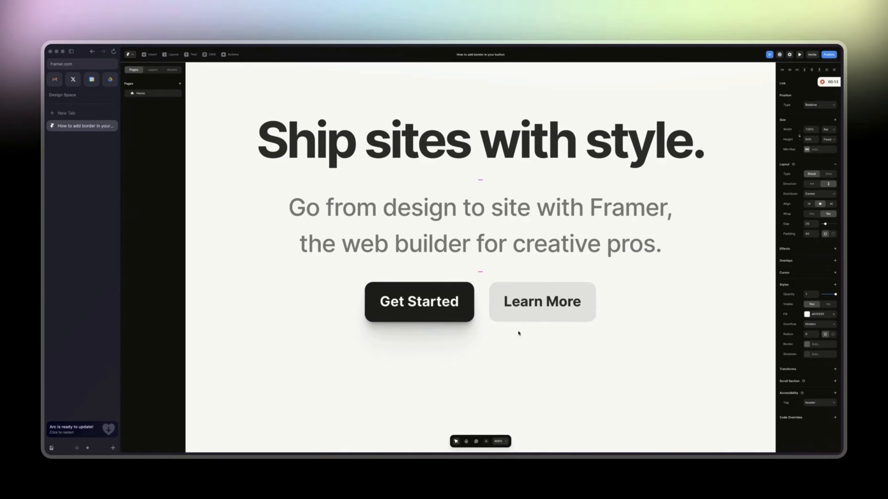
# Select the 'Learn More' button and show the Layers panel
pyautogui.click(540, 301)
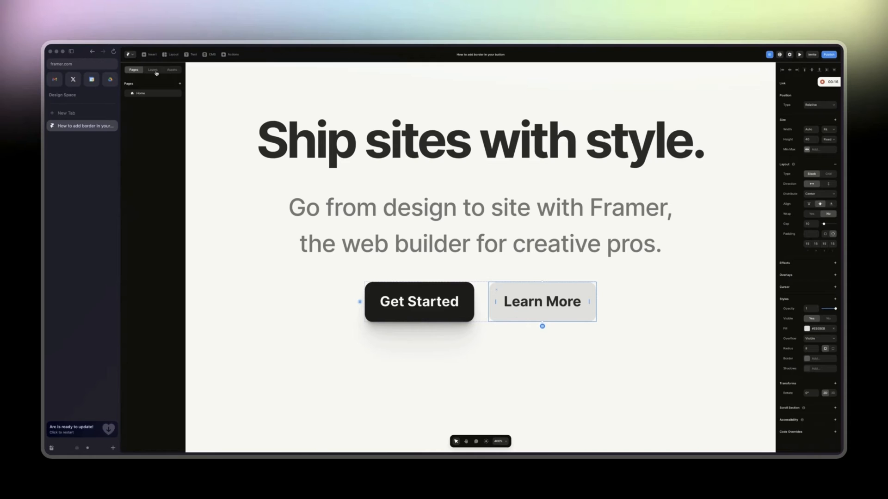
pyautogui.click(152, 70)
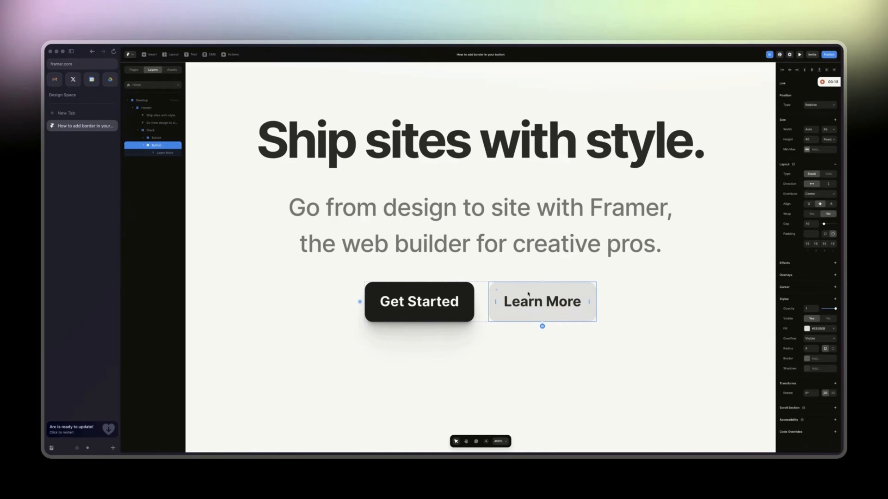
pyautogui.moveTo(708, 359)
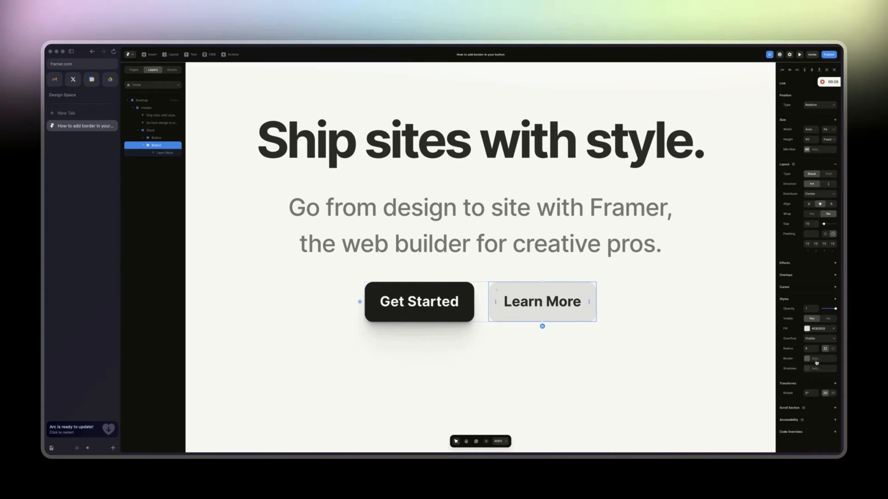
# Add a solid border to the 'Learn More' button and adjust the border colour
pyautogui.click(819, 358)
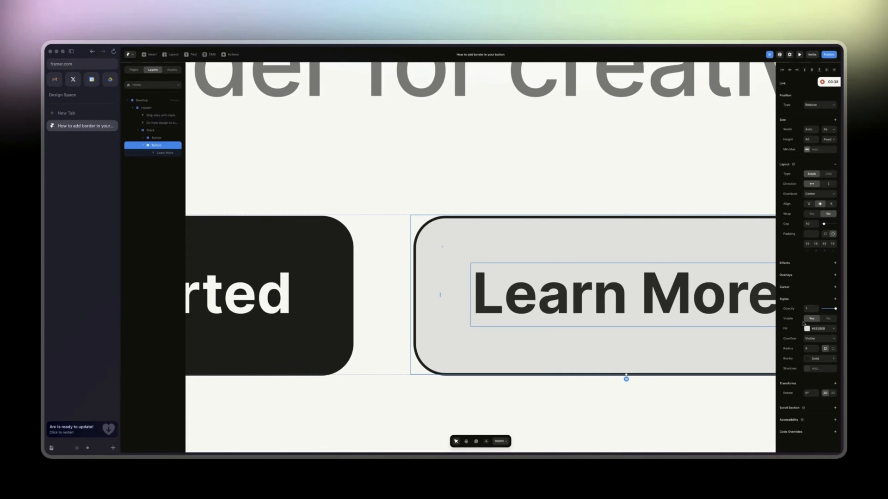
pyautogui.click(820, 359)
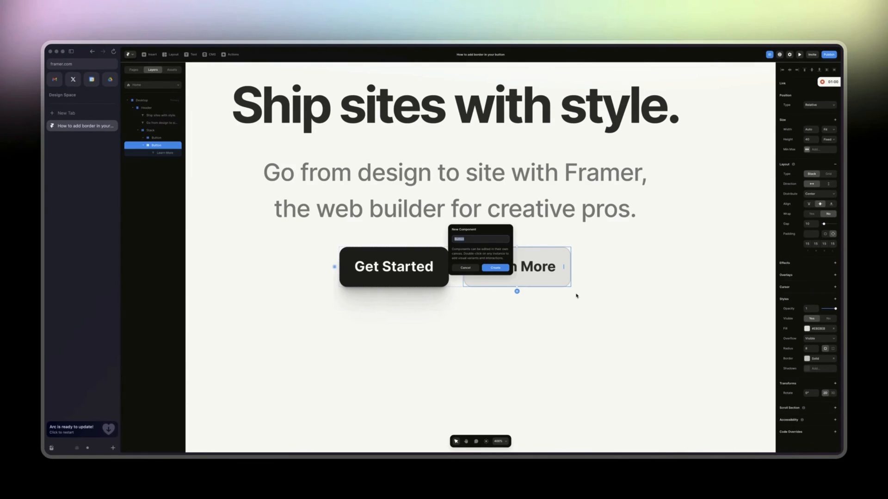
# Confirm the New Component dialog to create the button component with its Outline variant
pyautogui.click(494, 268)
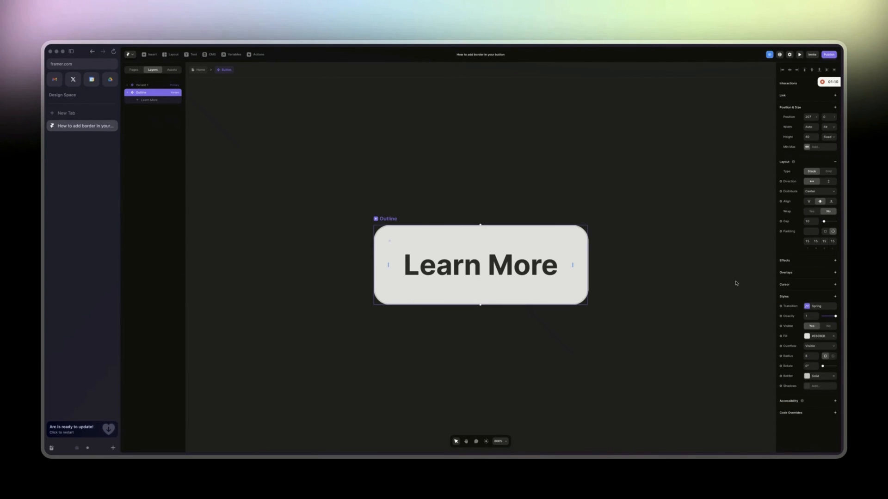
# Set the button fill to 0% opacity, make the 'Learn More' label dark, then return Home
pyautogui.click(806, 335)
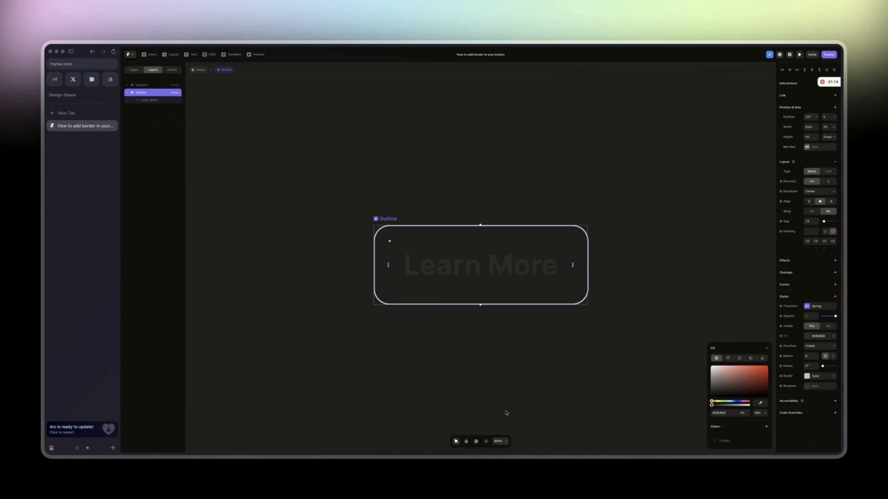
pyautogui.click(149, 99)
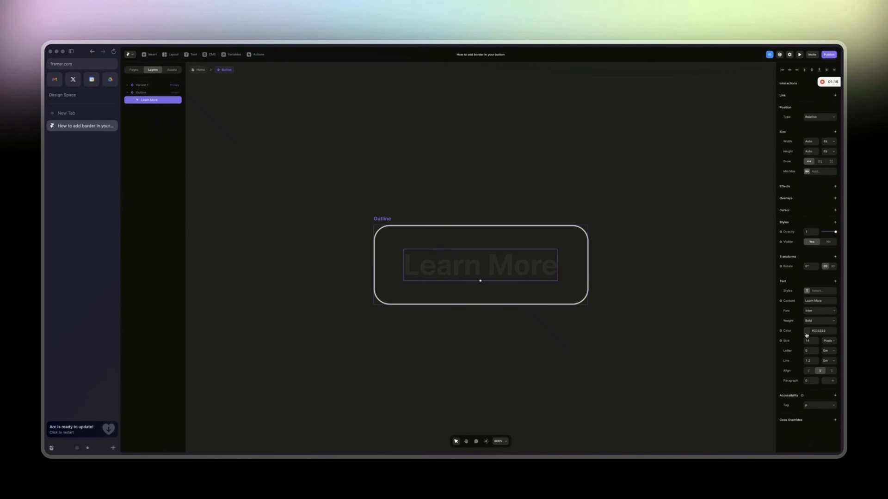
pyautogui.click(819, 330)
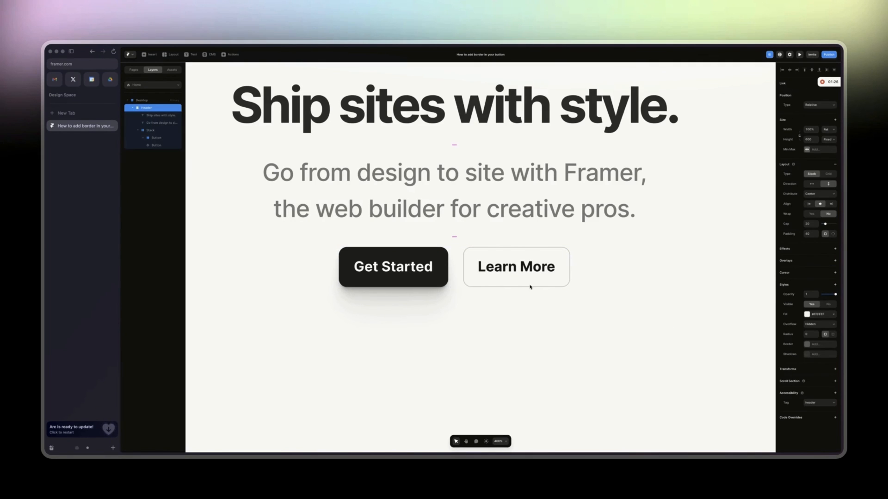
pyautogui.moveTo(532, 318)
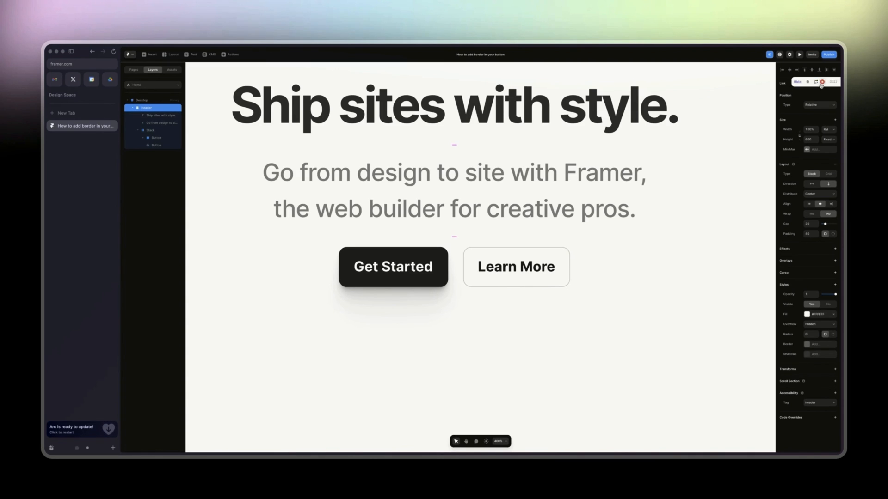
pyautogui.click(71, 126)
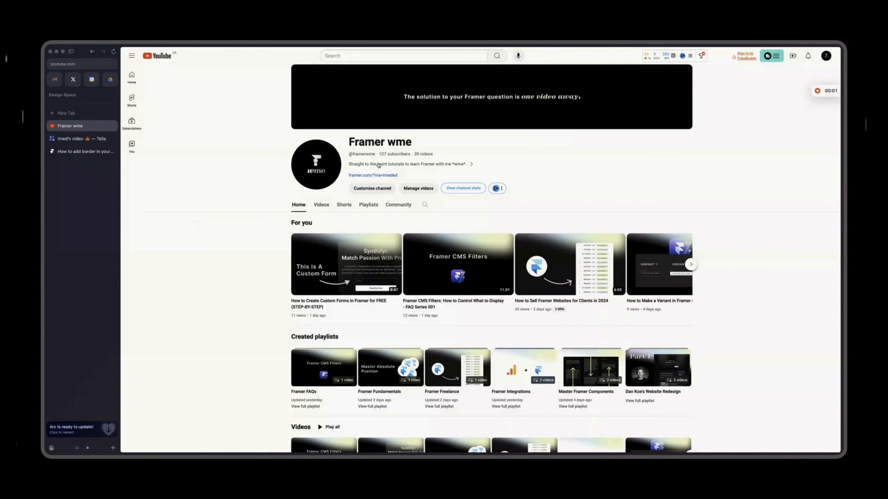